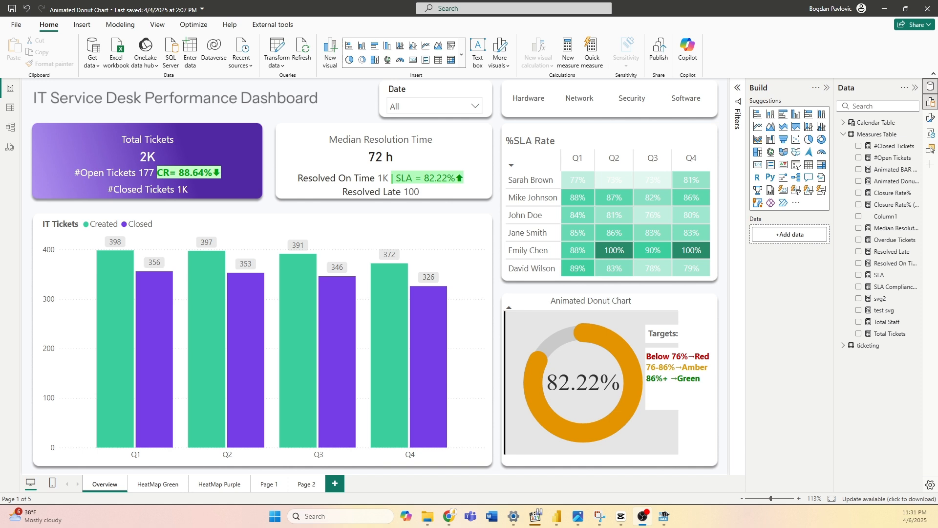
pyautogui.moveTo(200, 93)
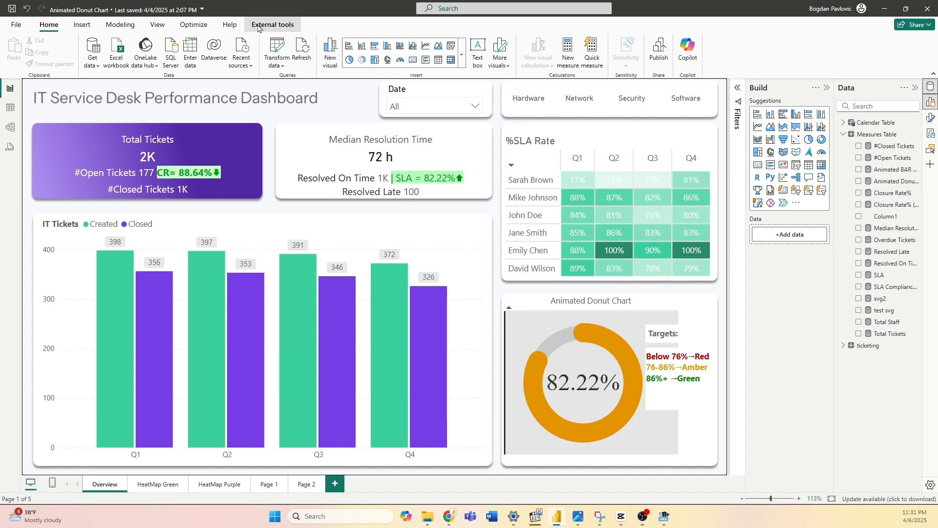
# - Launch DAX Studio from the External tools ribbon for the Animated Donut Chart model
pyautogui.click(272, 25)
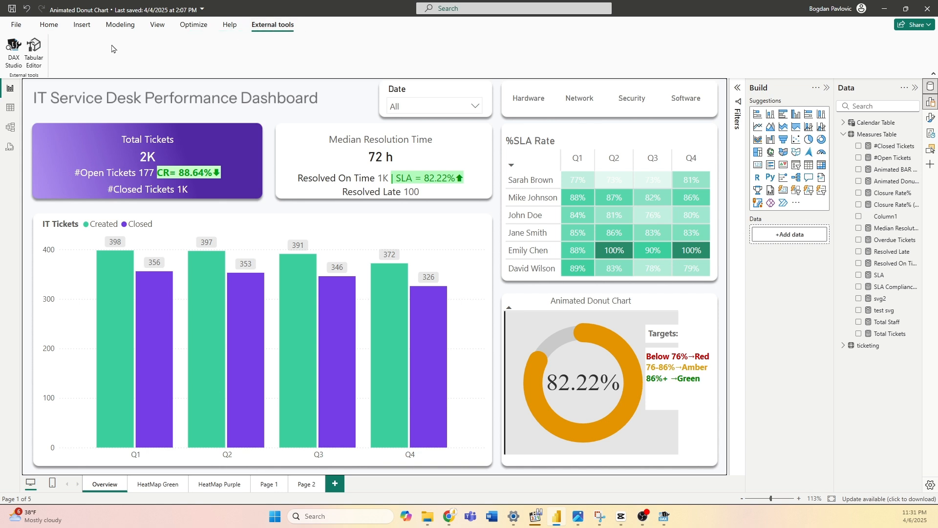
pyautogui.moveTo(13, 53)
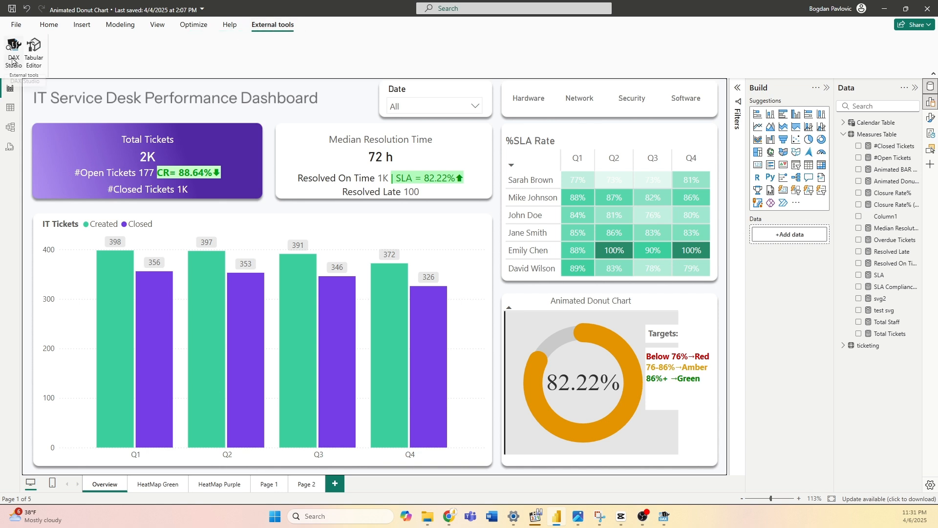
pyautogui.click(13, 53)
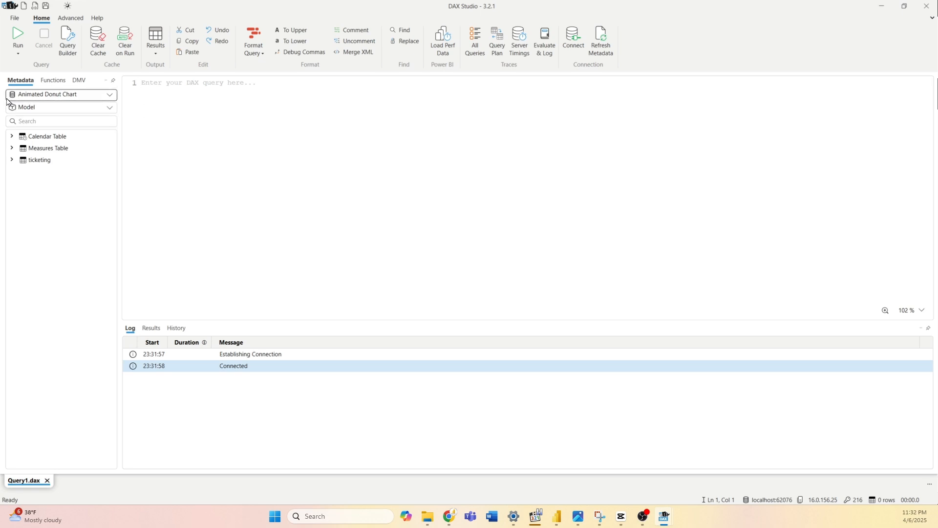
pyautogui.moveTo(59, 94)
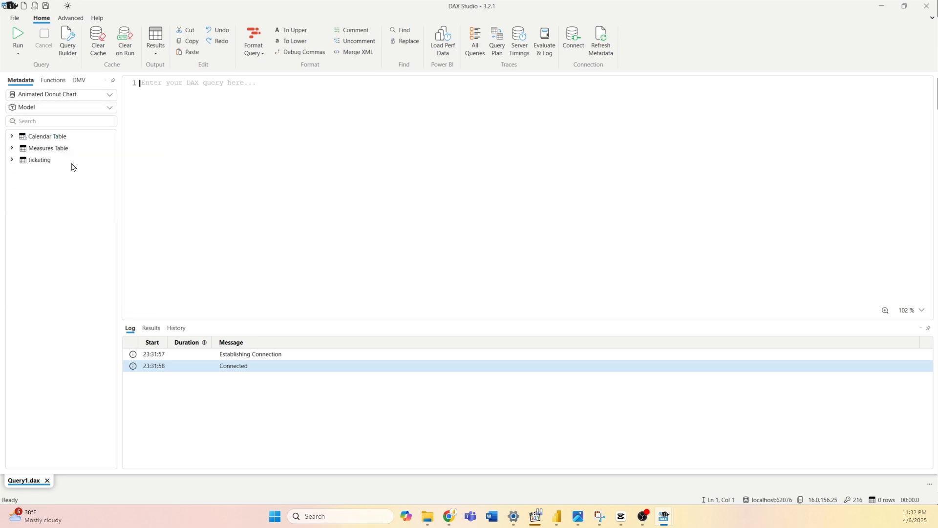
pyautogui.moveTo(47, 136)
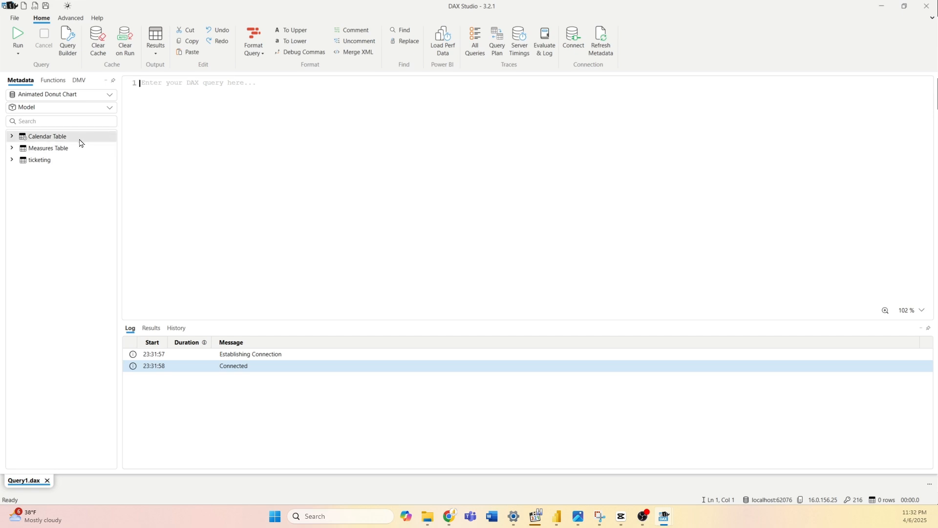
pyautogui.click(109, 94)
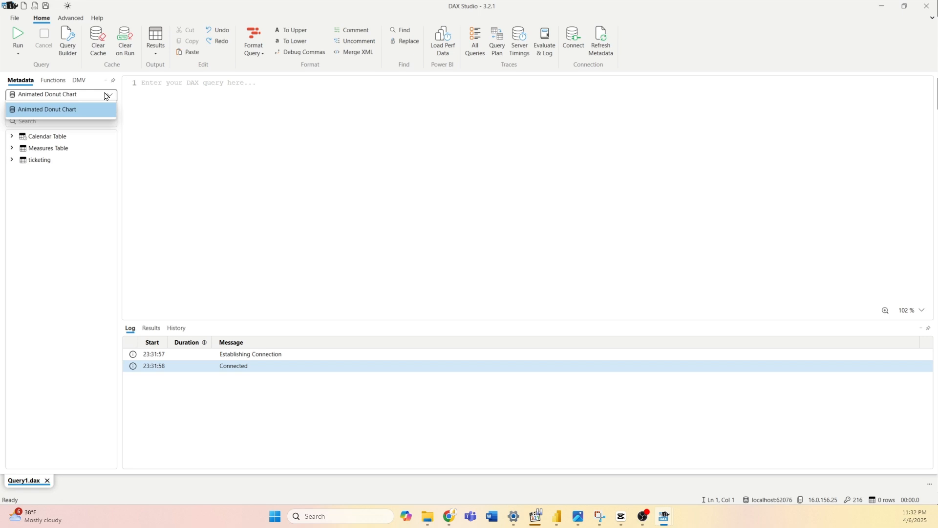
pyautogui.click(47, 109)
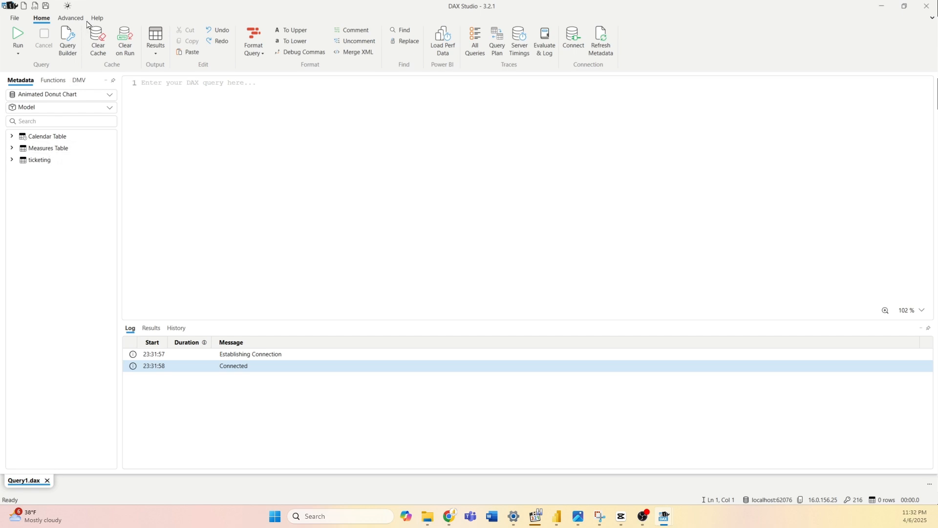
# - Run View Metrics on the Advanced tab to show VertiPaq table sizes
pyautogui.click(70, 17)
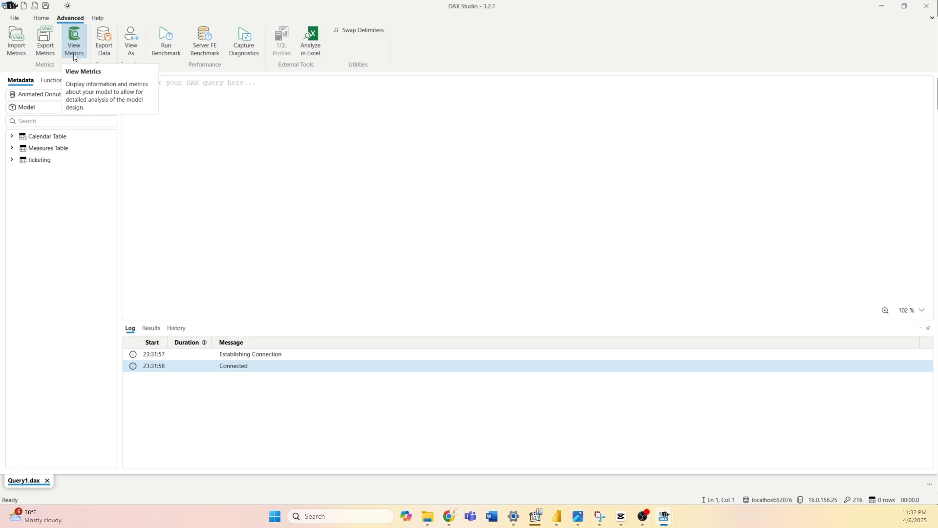
pyautogui.click(73, 40)
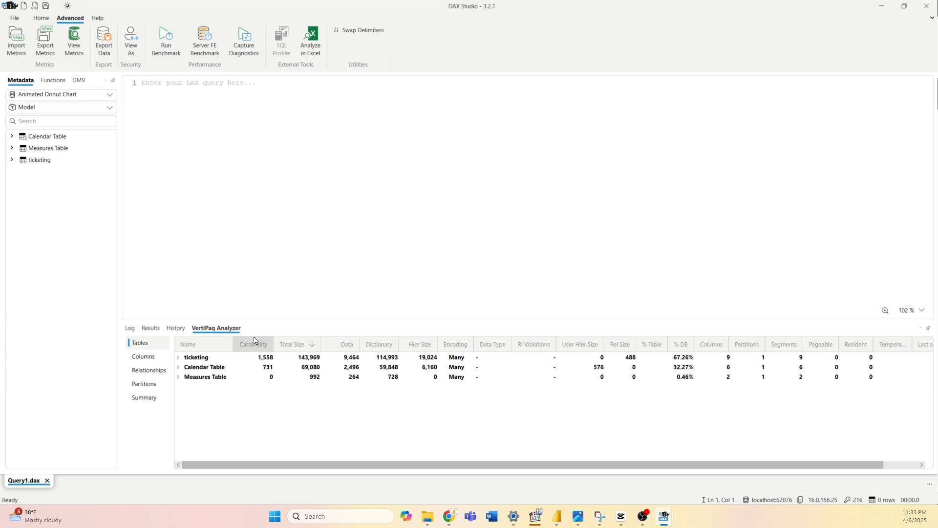
pyautogui.moveTo(224, 336)
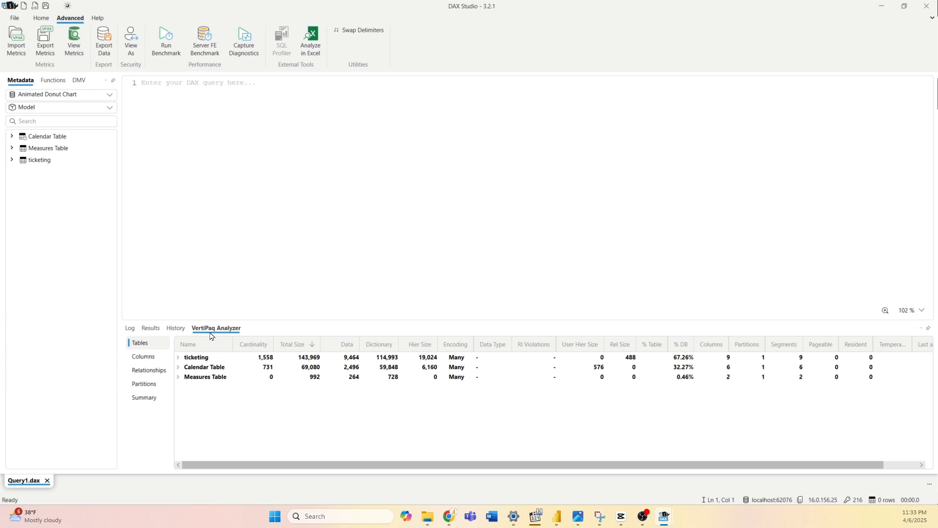
pyautogui.moveTo(199, 370)
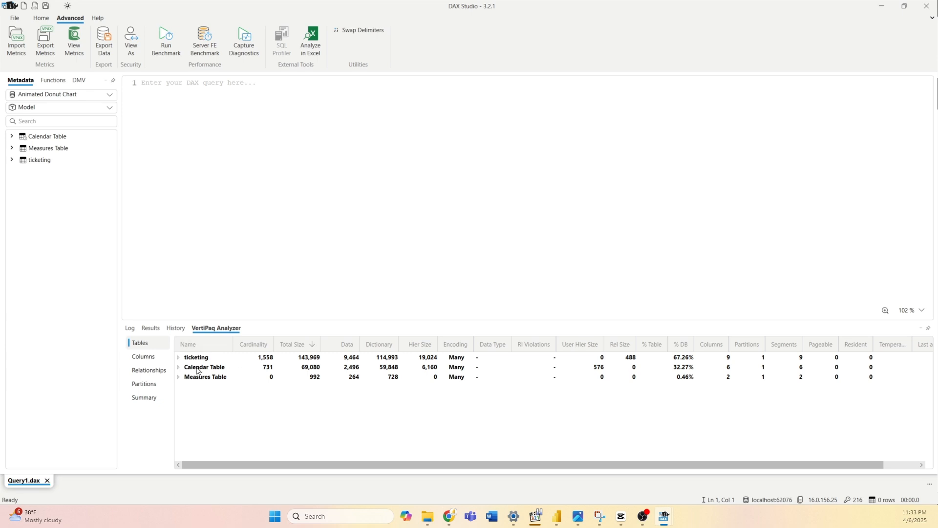
pyautogui.moveTo(215, 363)
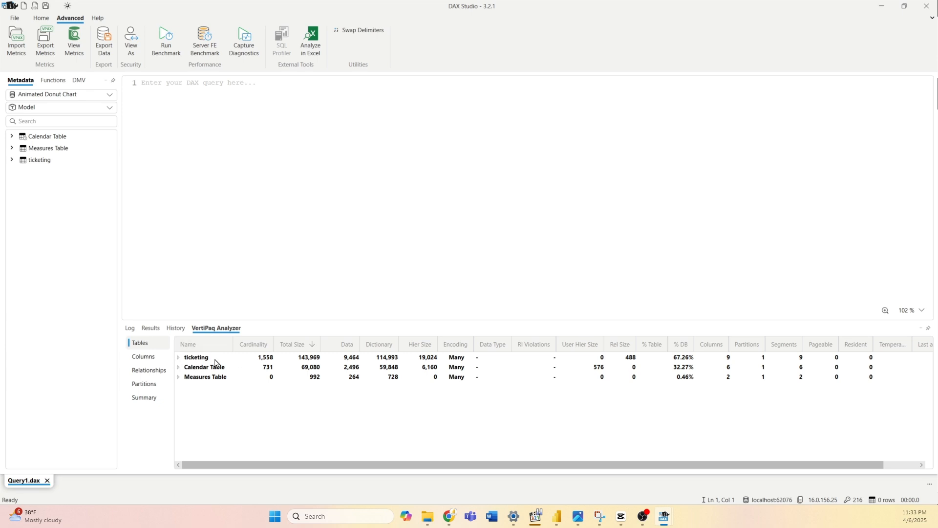
pyautogui.moveTo(205, 387)
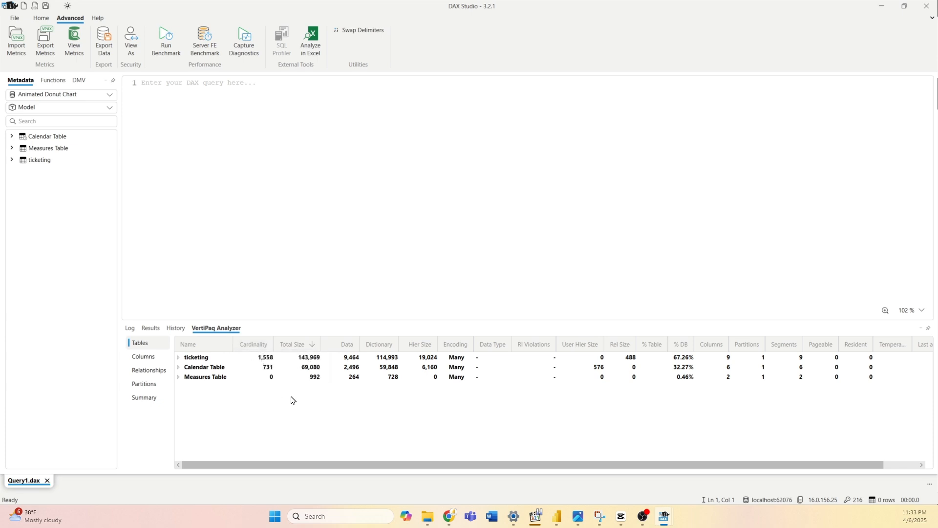
pyautogui.moveTo(304, 358)
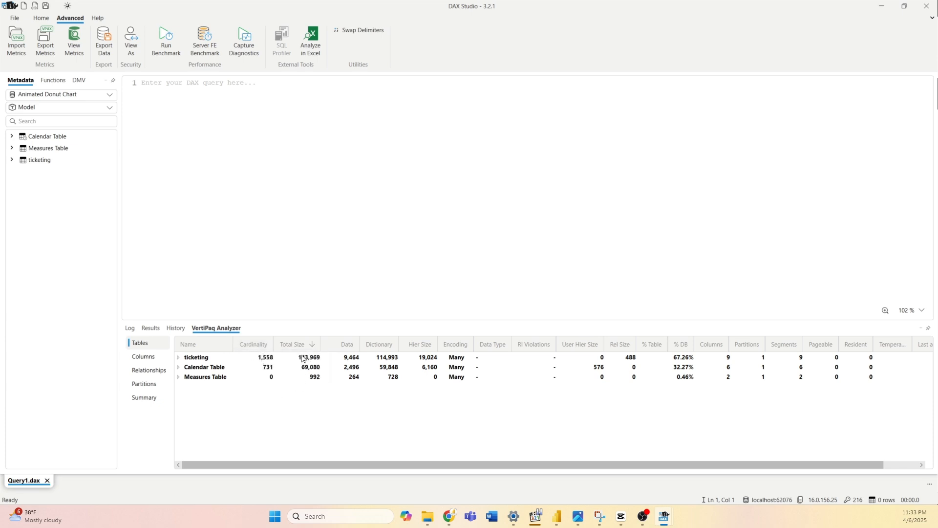
pyautogui.moveTo(293, 345)
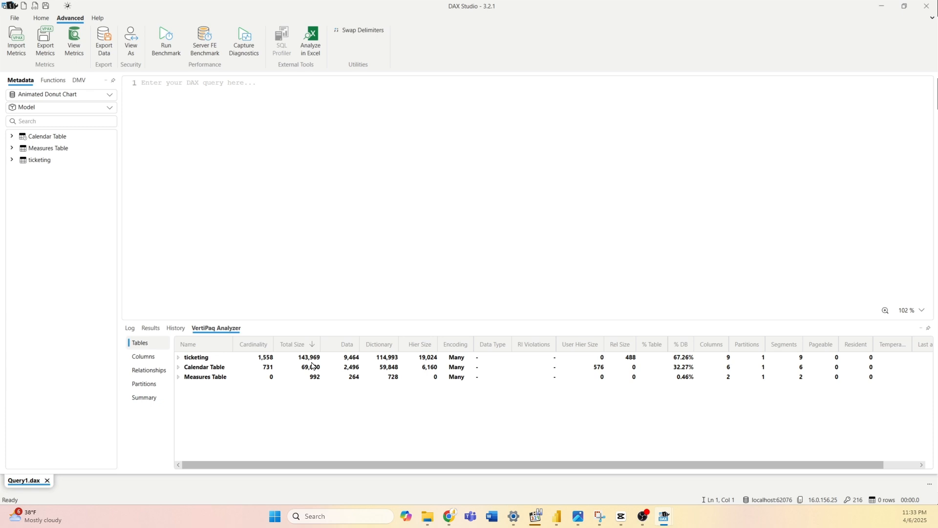
pyautogui.moveTo(154, 348)
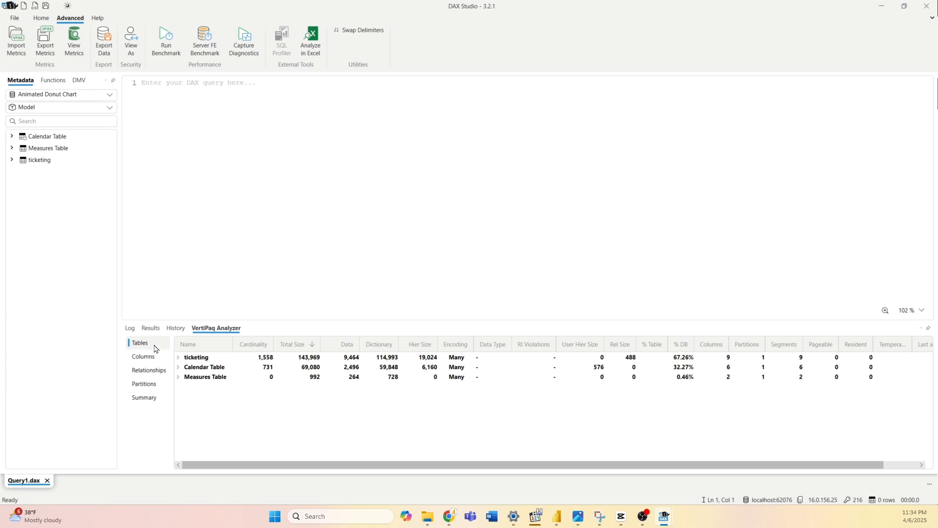
# - Review the per-column size metrics, then show the relationship size metrics
pyautogui.click(142, 357)
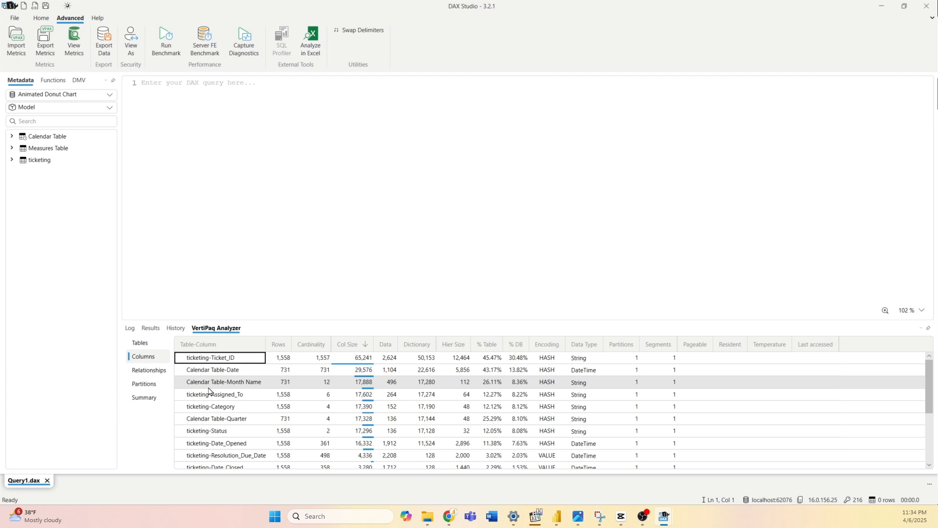
pyautogui.moveTo(287, 370)
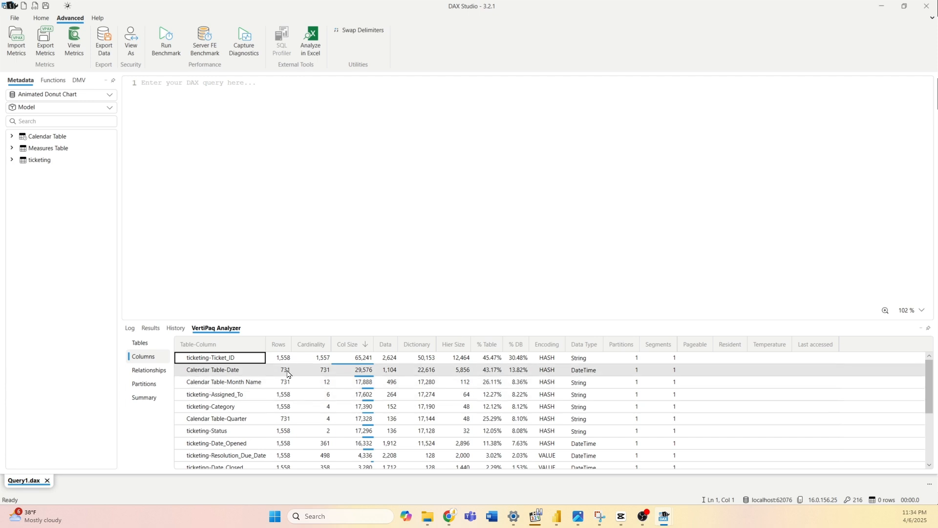
pyautogui.moveTo(385, 344)
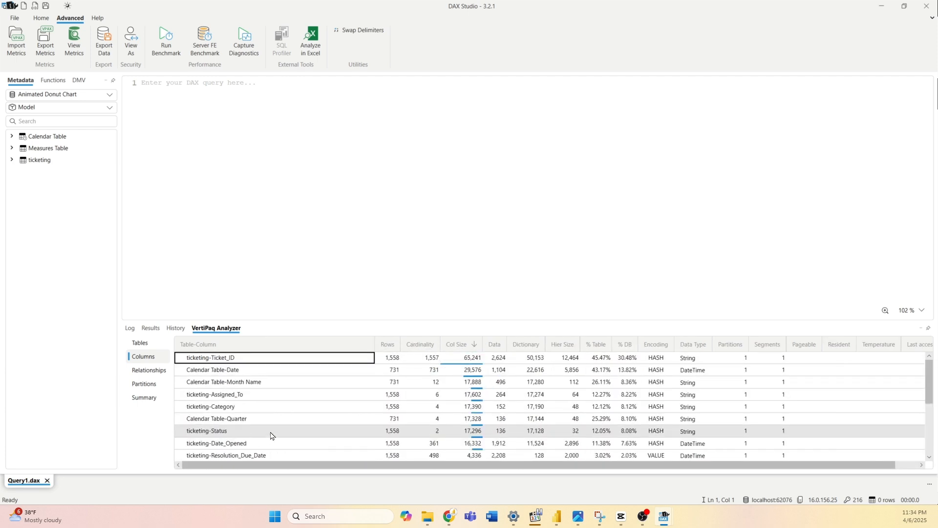
pyautogui.moveTo(276, 376)
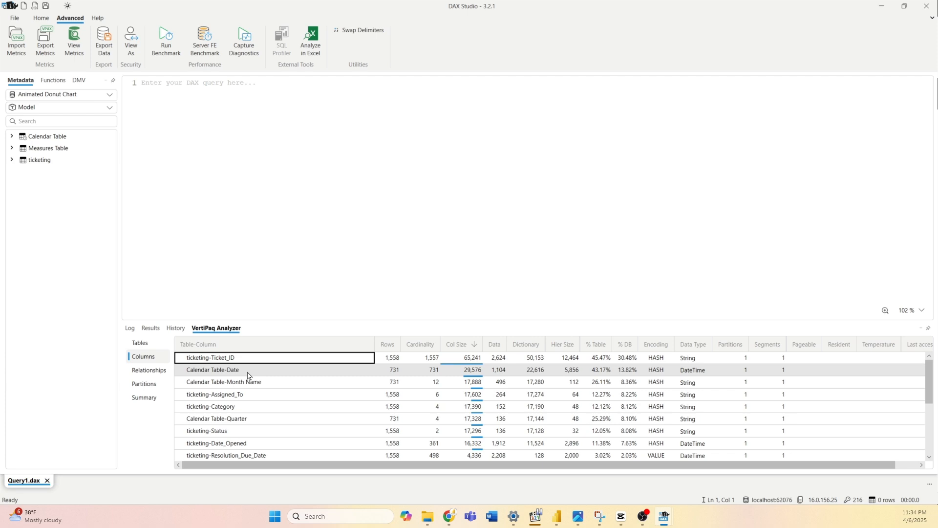
pyautogui.click(148, 370)
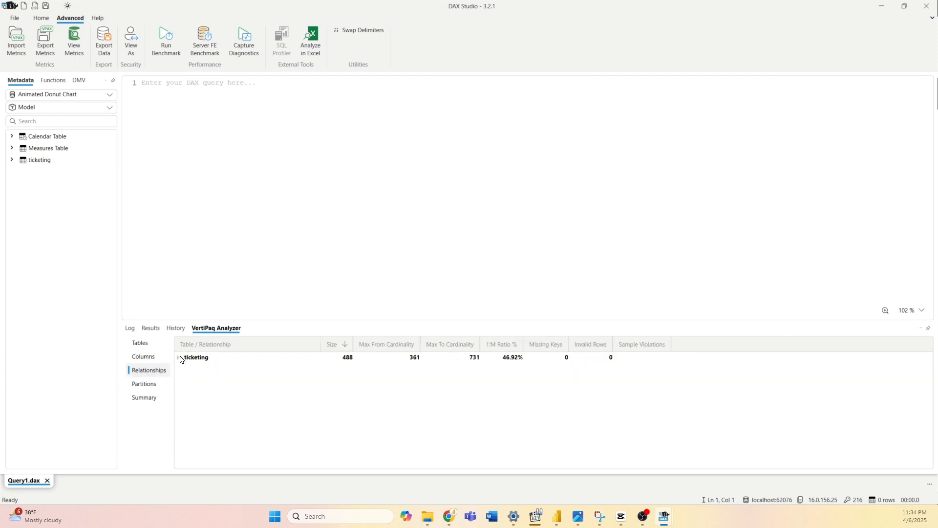
# - Expand the ticketing relationship and view partition metrics for each table
pyautogui.click(179, 357)
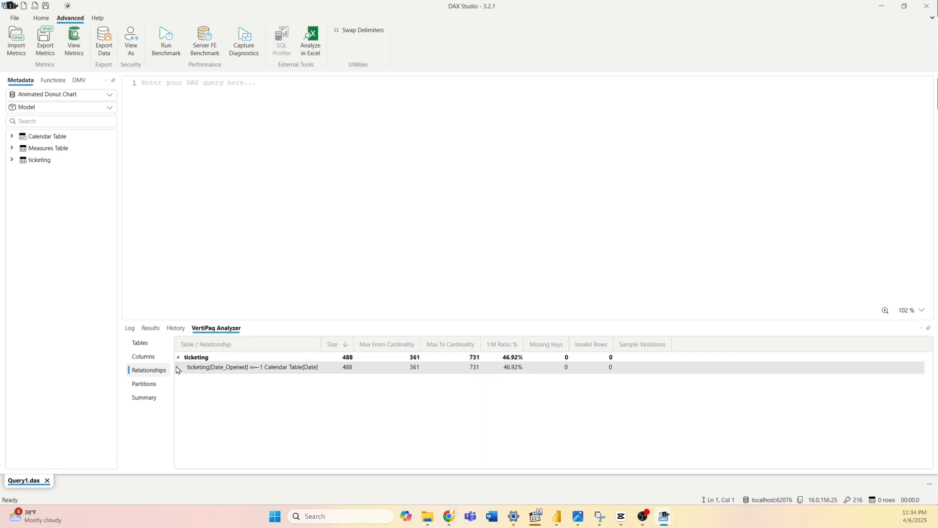
pyautogui.moveTo(343, 371)
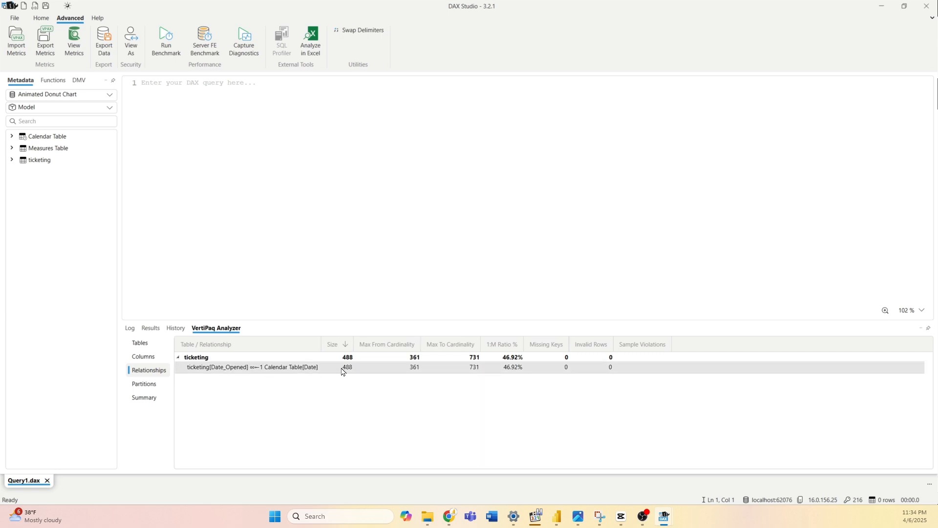
pyautogui.click(144, 384)
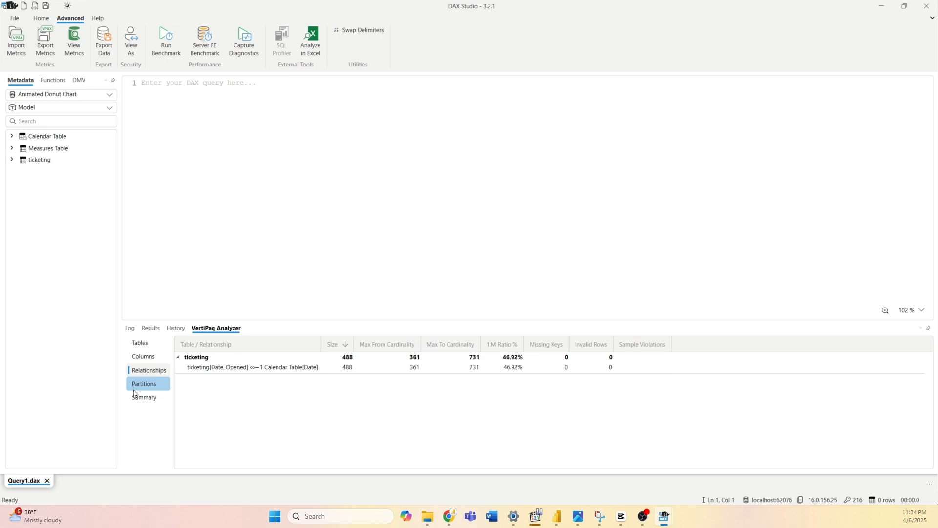
pyautogui.click(143, 383)
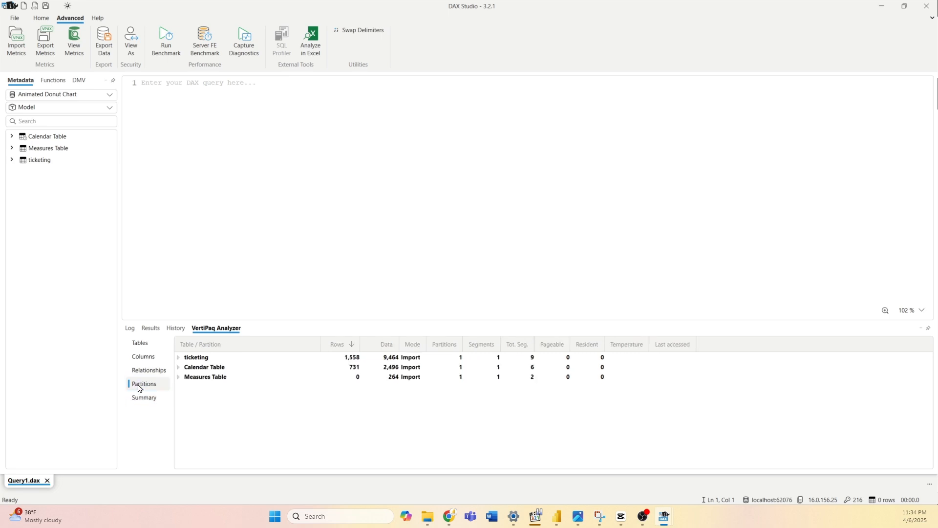
pyautogui.click(143, 398)
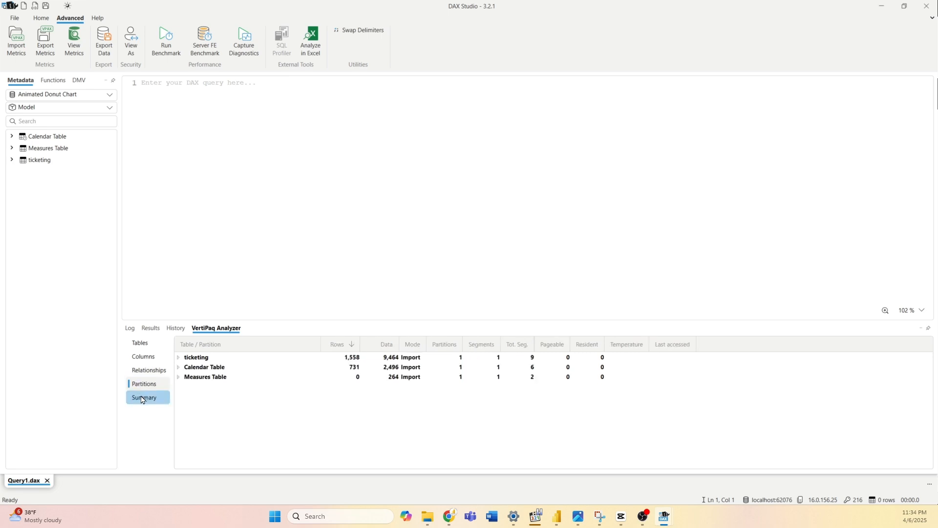
# - View the model summary (209.02 KB, 3 tables, 14 columns), then switch to Chrome
pyautogui.click(143, 397)
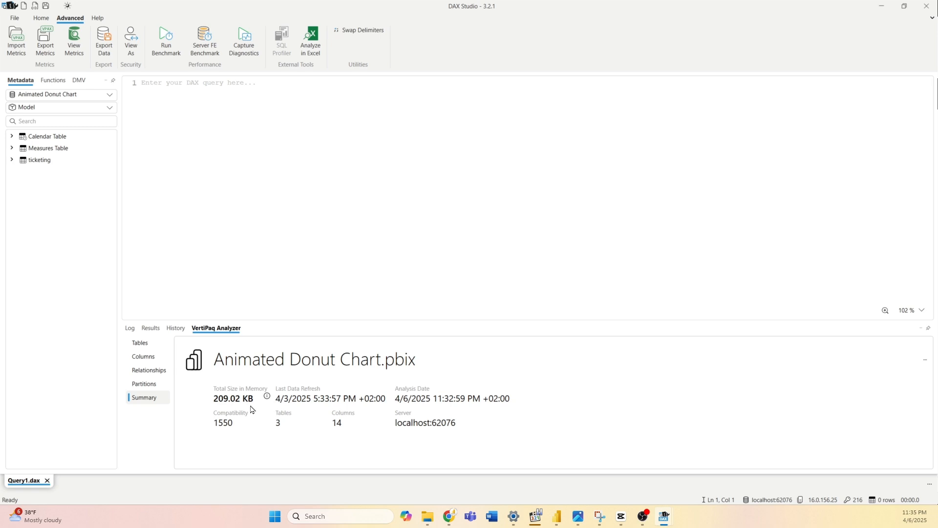
pyautogui.moveTo(330, 407)
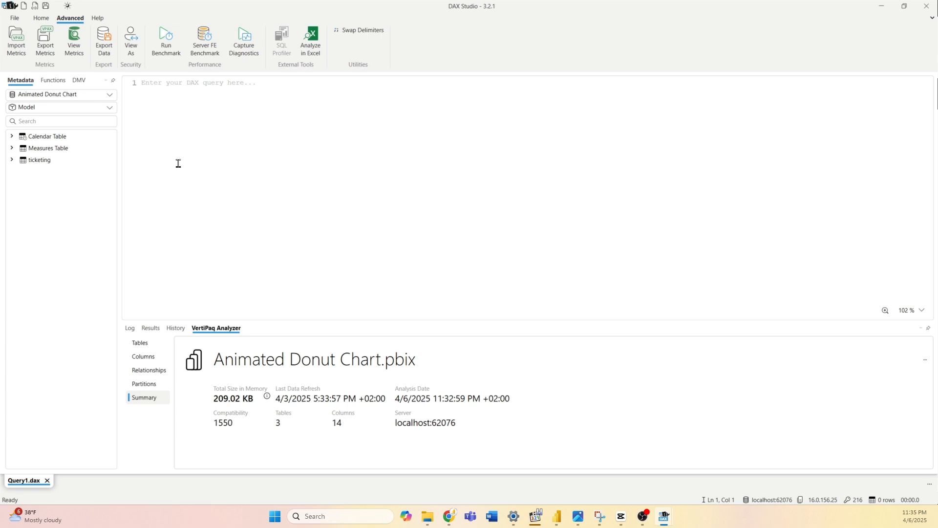
pyautogui.click(449, 516)
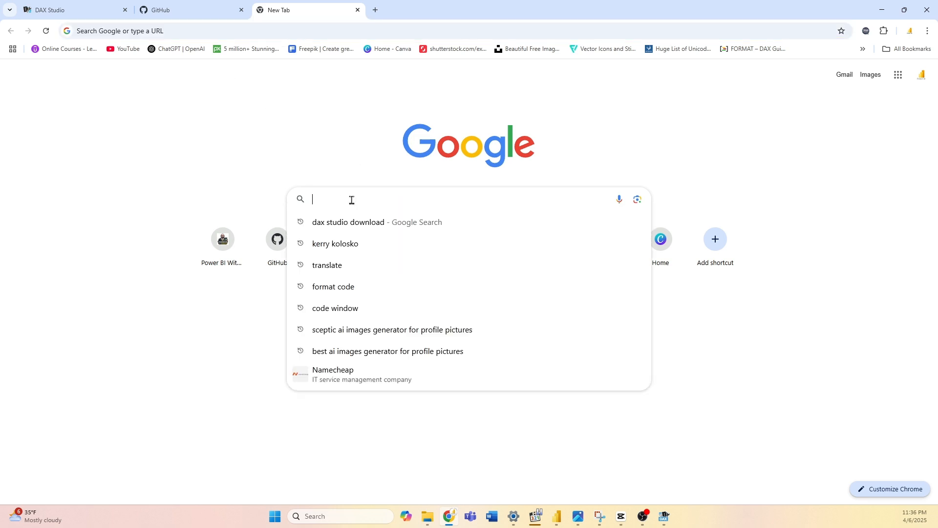
pyautogui.moveTo(338, 225)
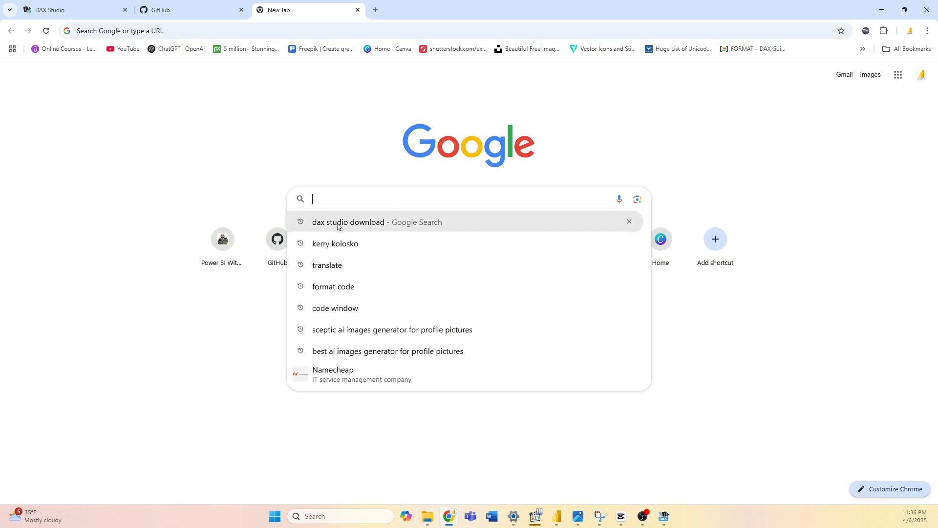
# - Pick the 'dax studio download' suggestion to reach the 3.2.1 downloads page
pyautogui.click(348, 222)
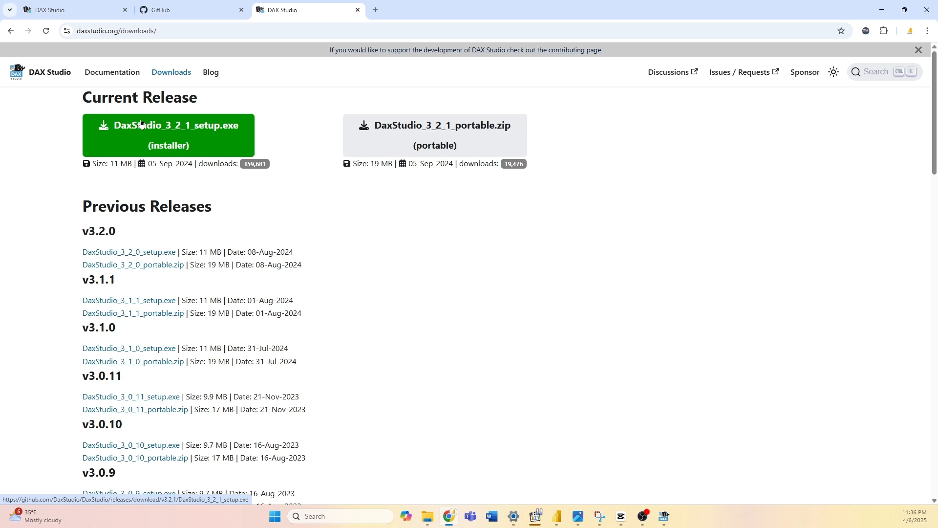
pyautogui.moveTo(135, 123)
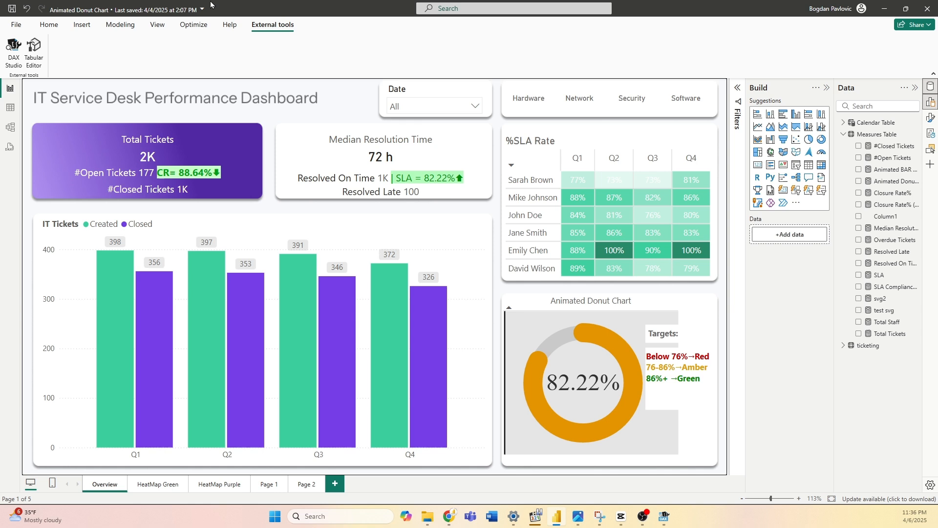
pyautogui.moveTo(109, 47)
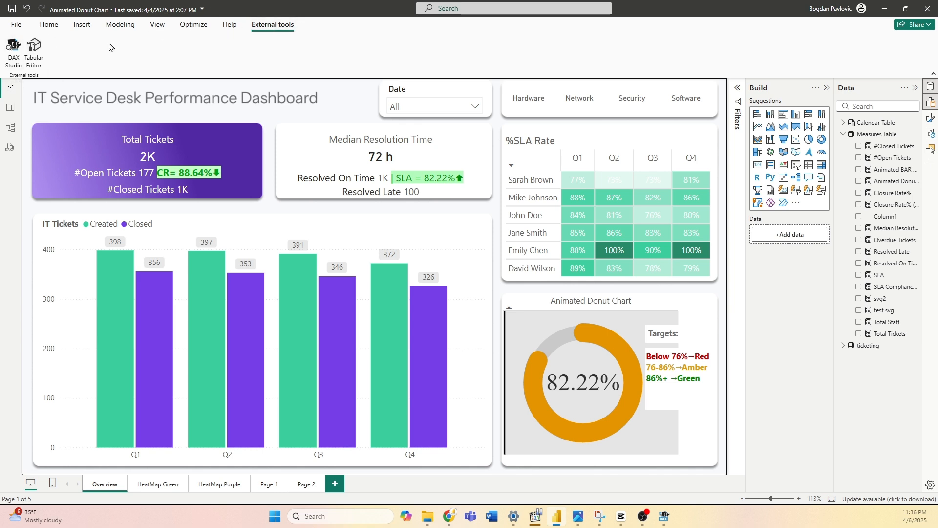
pyautogui.moveTo(110, 47)
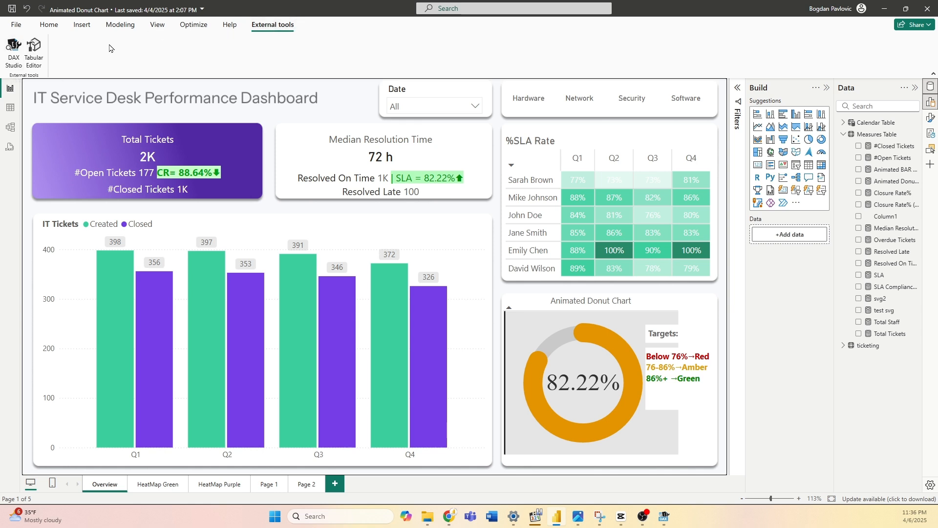